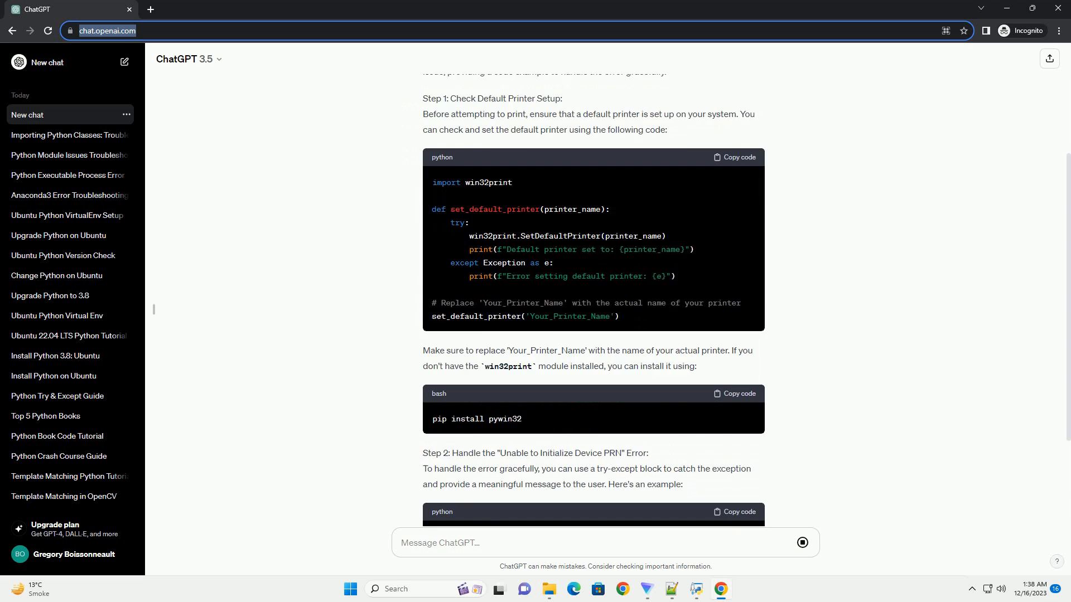
pyautogui.scroll(-3)
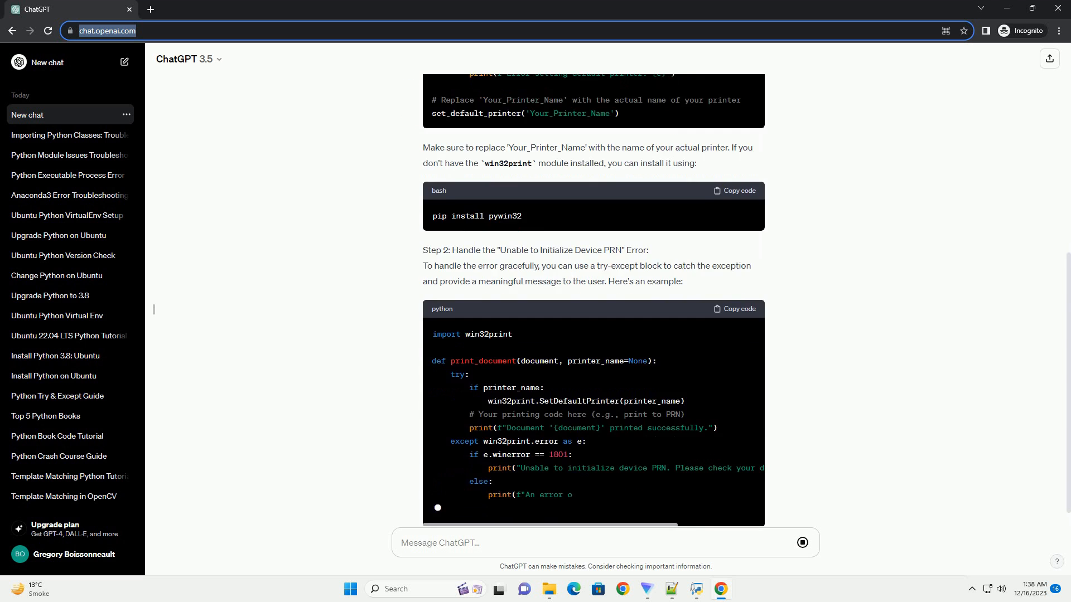
pyautogui.scroll(-3)
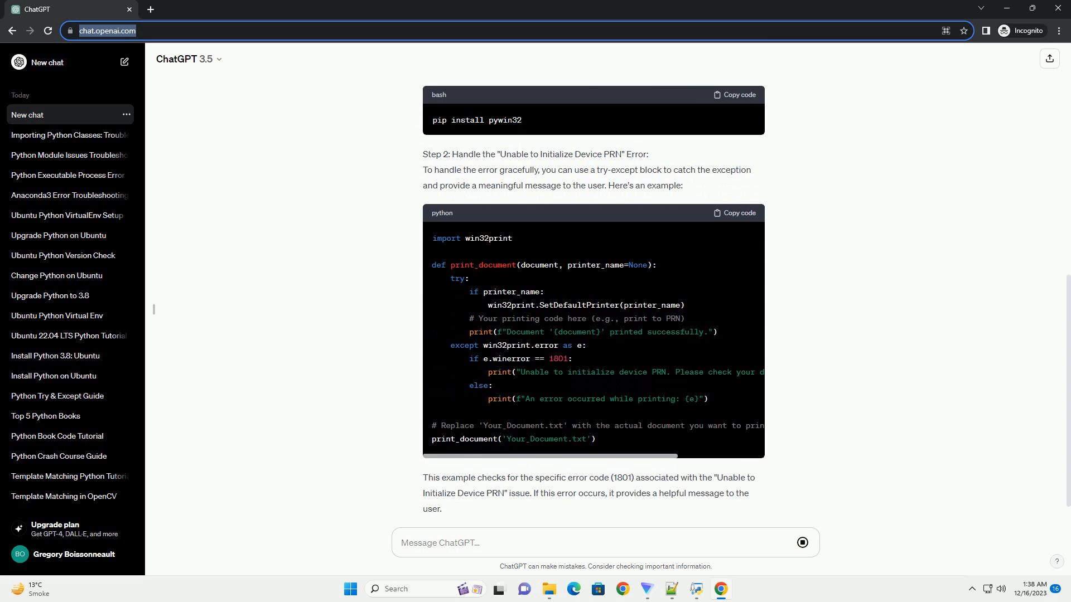
pyautogui.scroll(-3)
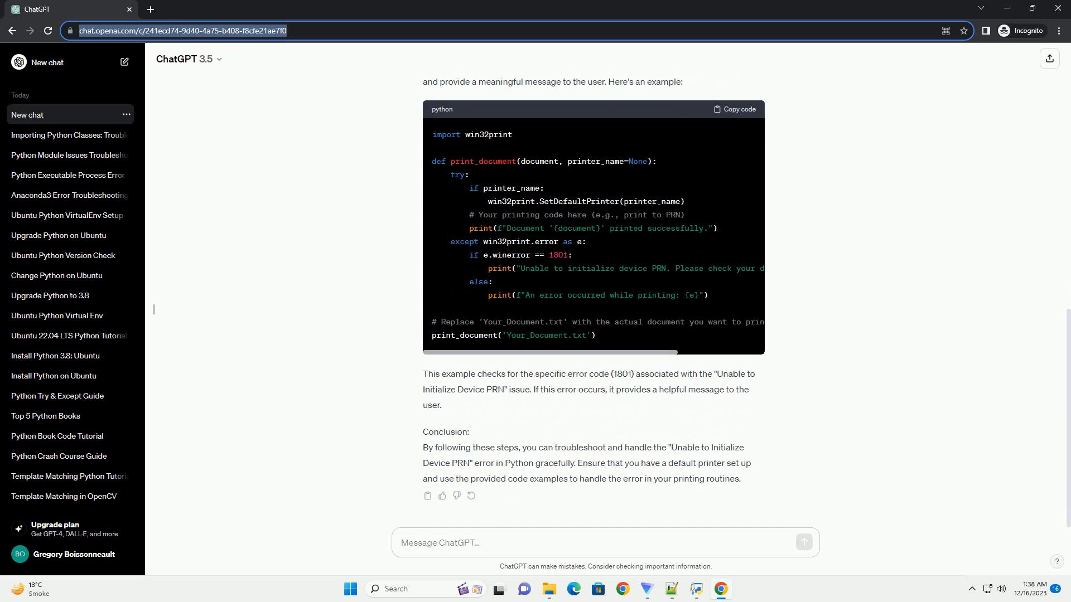
pyautogui.write('P')
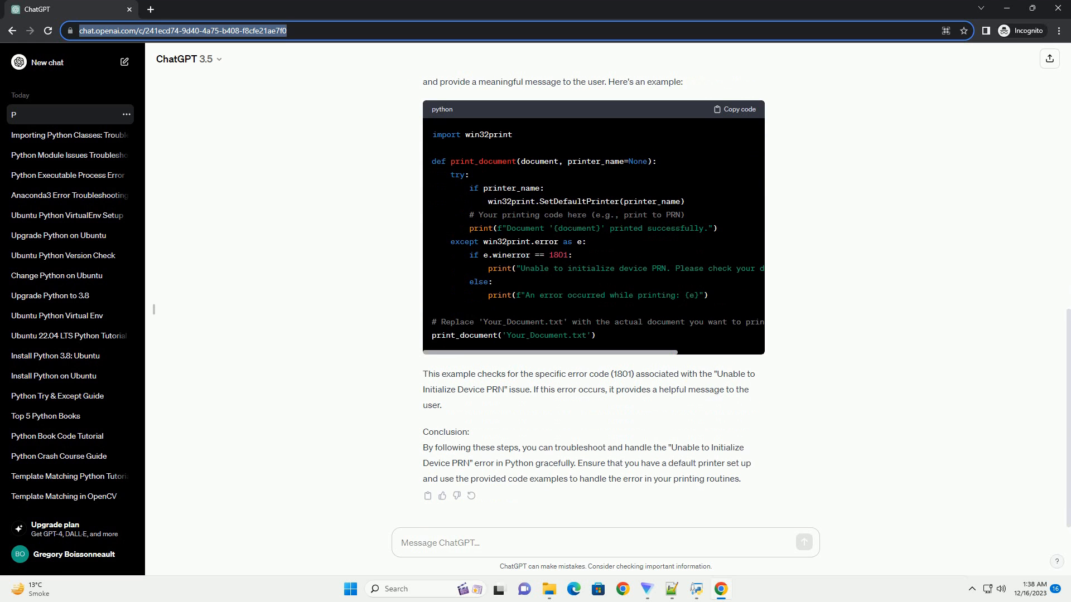